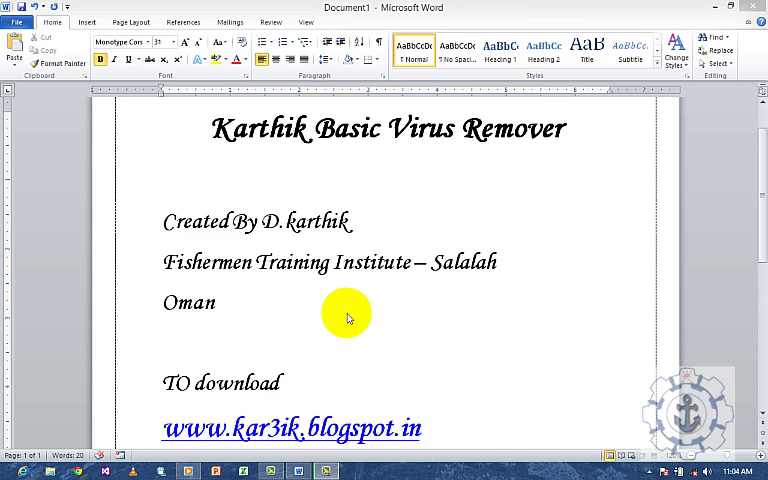
pyautogui.moveTo(315, 218)
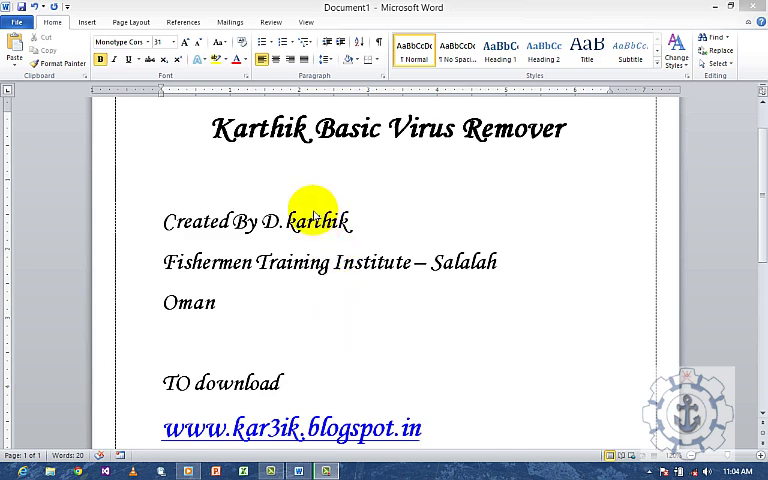
pyautogui.moveTo(325, 167)
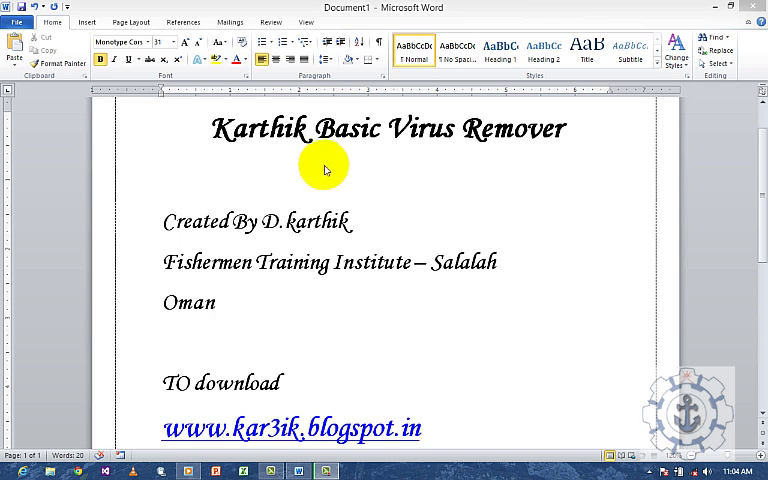
pyautogui.moveTo(385, 214)
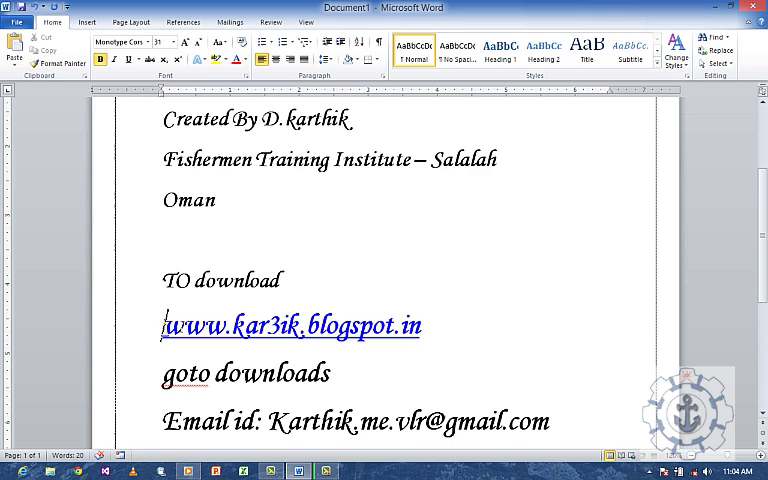
# Scroll through the Karthik Basic Virus Remover info page in Word
pyautogui.moveTo(165, 325); pyautogui.dragTo(420, 325)
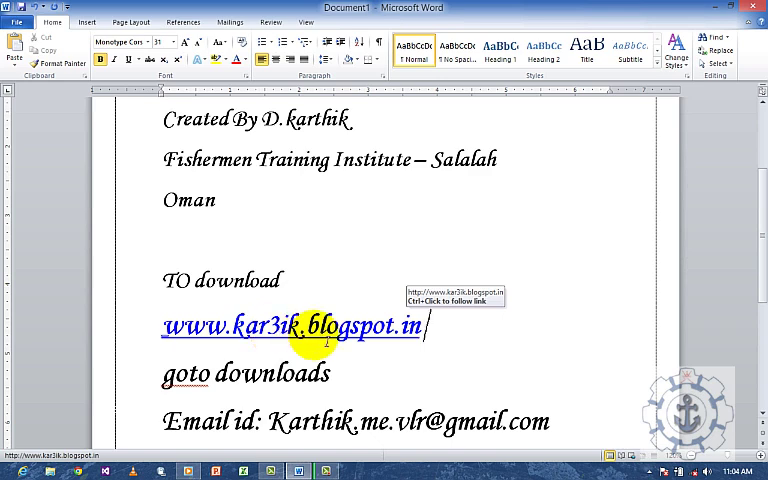
pyautogui.moveTo(296, 358)
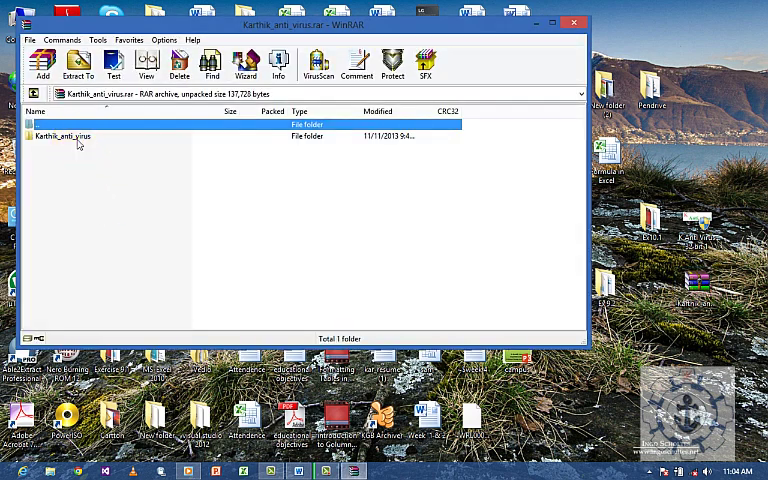
# Open the Karthik_anti_virus folder, select K Anti Virus 64 bit 1.exe, and close WinRAR
pyautogui.doubleClick(60, 135)
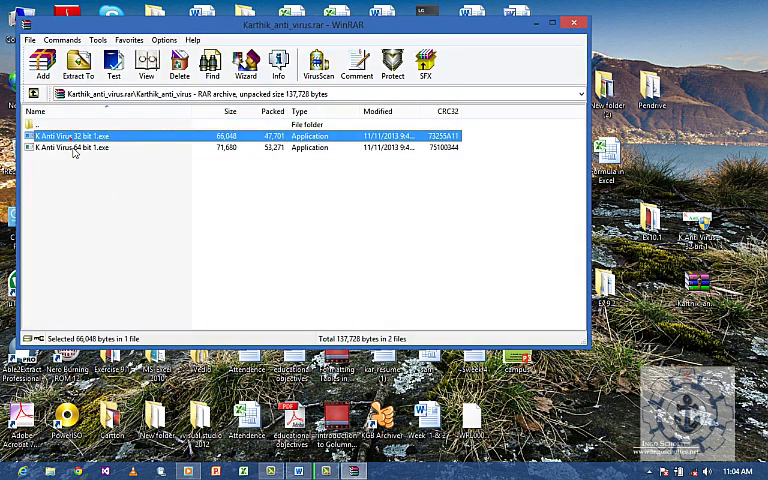
pyautogui.click(90, 147)
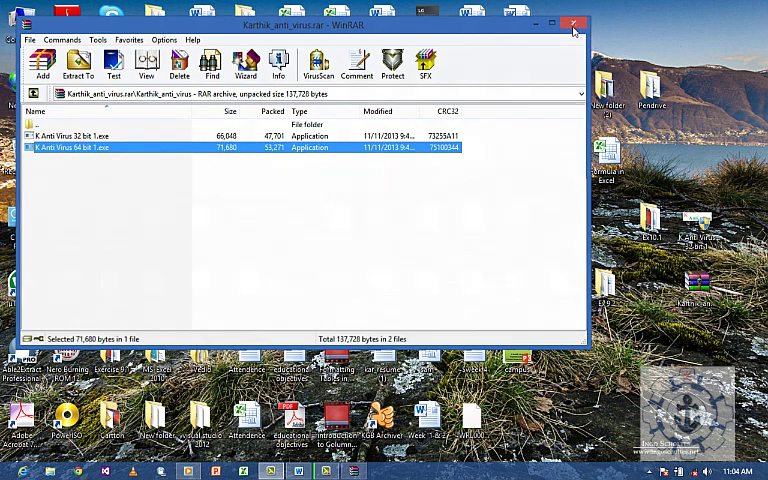
pyautogui.click(574, 23)
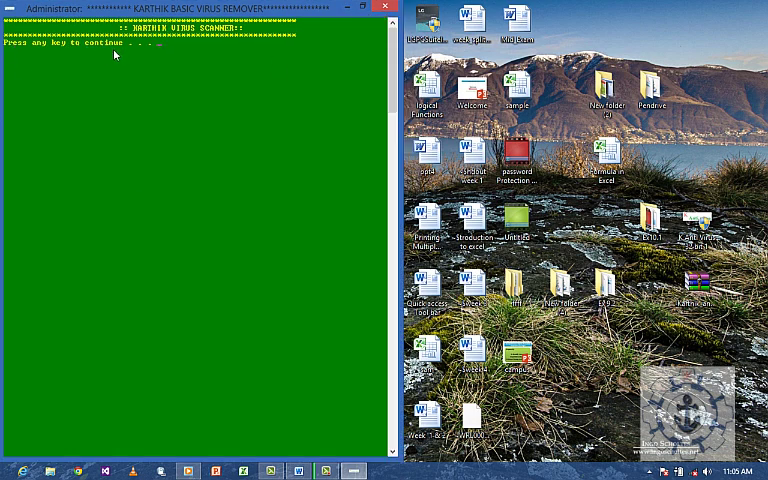
# Continue past the scanner title and developer info screens to the drive list
pyautogui.press('enter')
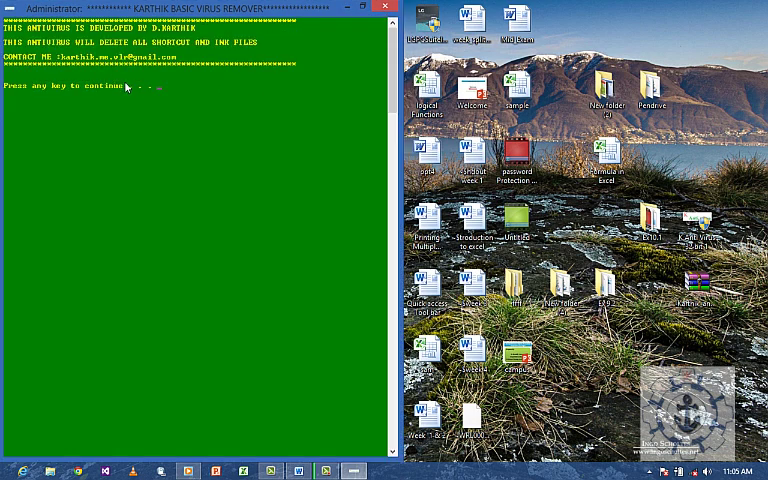
pyautogui.moveTo(17, 50)
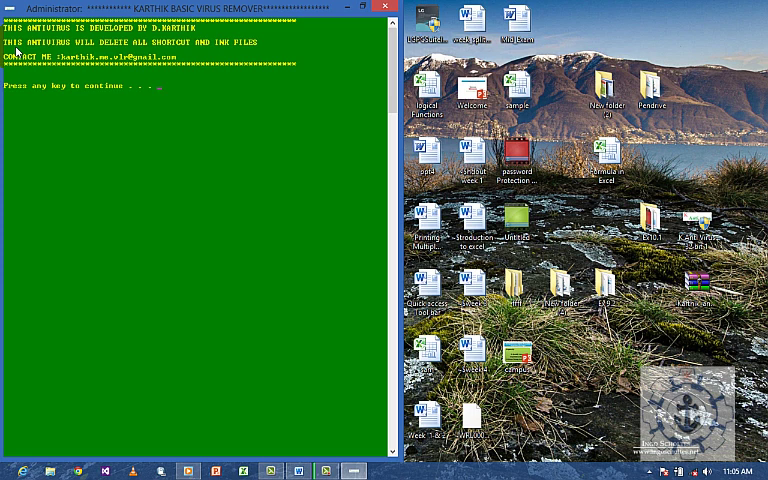
pyautogui.press('enter')
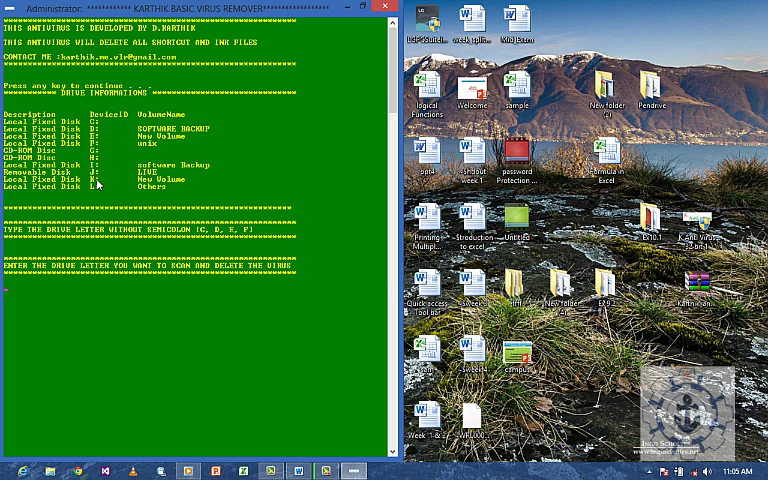
pyautogui.moveTo(20, 237)
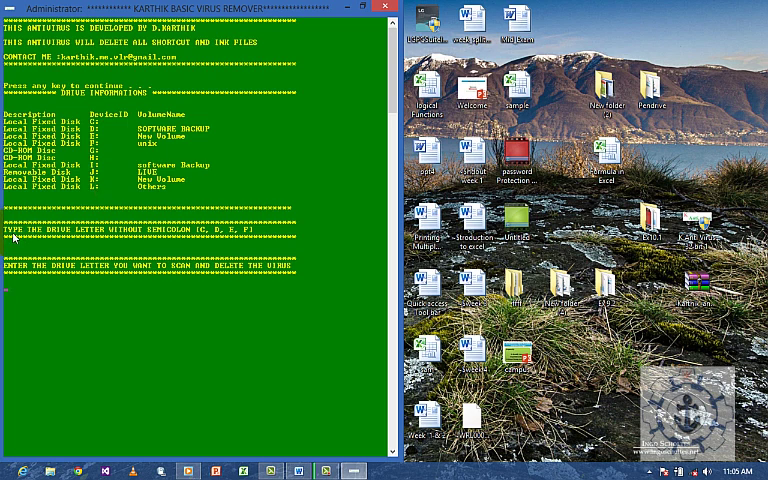
pyautogui.moveTo(177, 237)
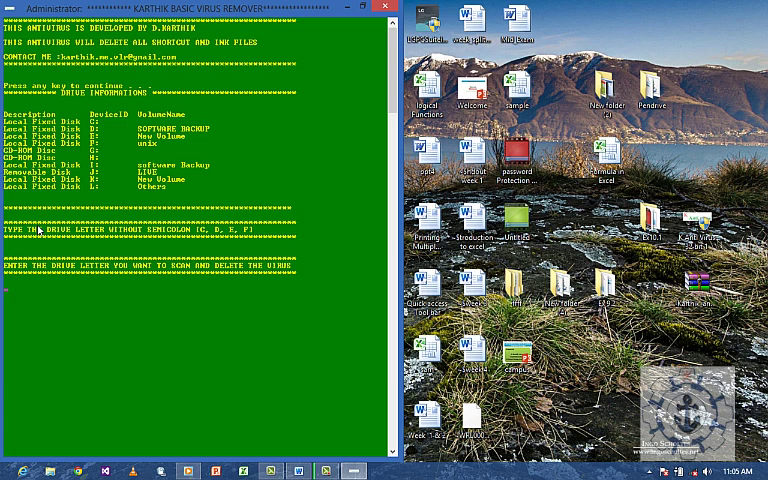
# Enter J, the removable LIVE disk, as the drive letter to scan
pyautogui.write('J')
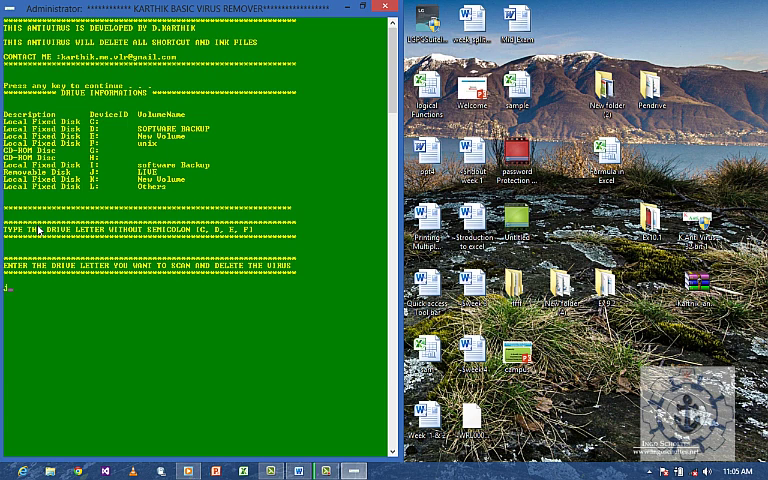
# Submit drive letter J to list its files and start removing viruses
pyautogui.press('enter')
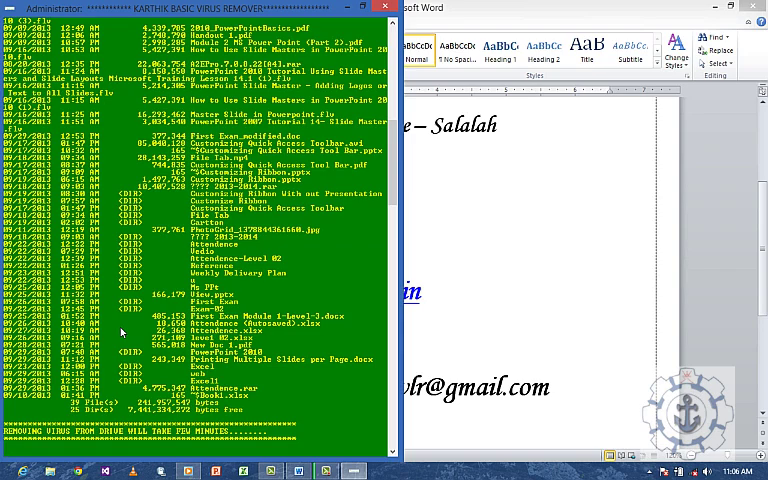
# Review the drive J scan output and answer y to continue
pyautogui.scroll(-3)
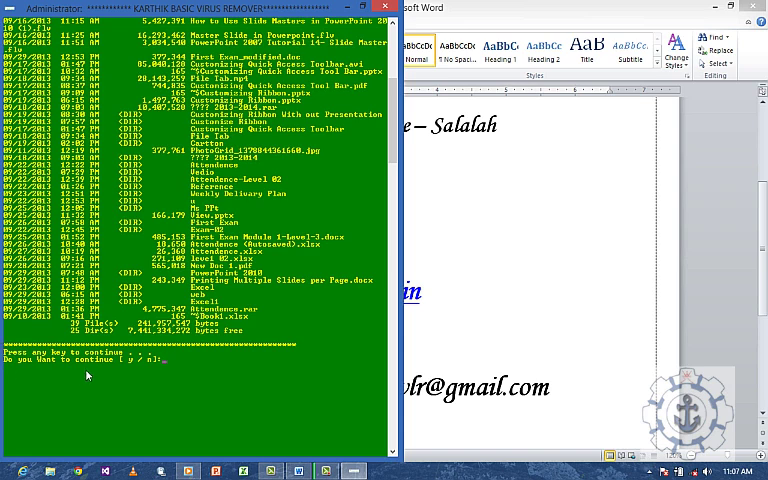
pyautogui.write('y')
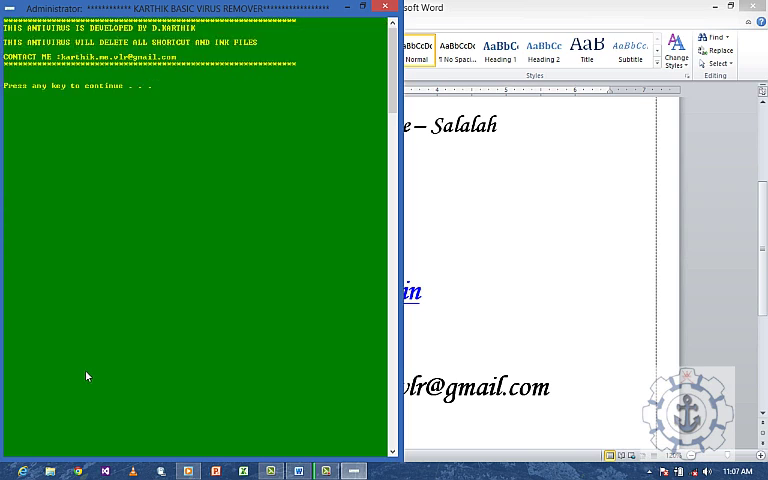
# Continue past the start screen to the drive list and drive-letter prompt
pyautogui.press('enter')
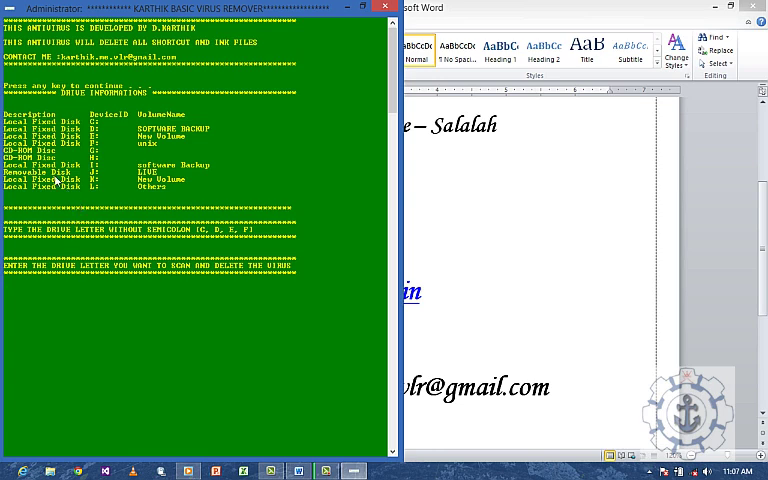
pyautogui.moveTo(98, 174)
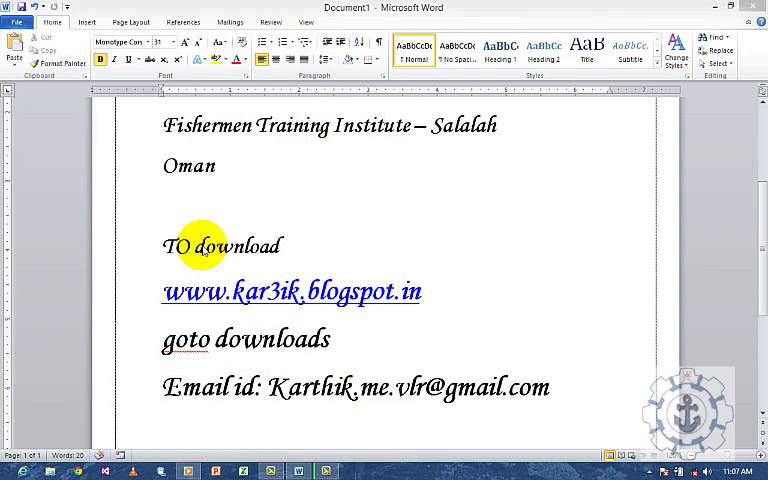
pyautogui.moveTo(375, 250)
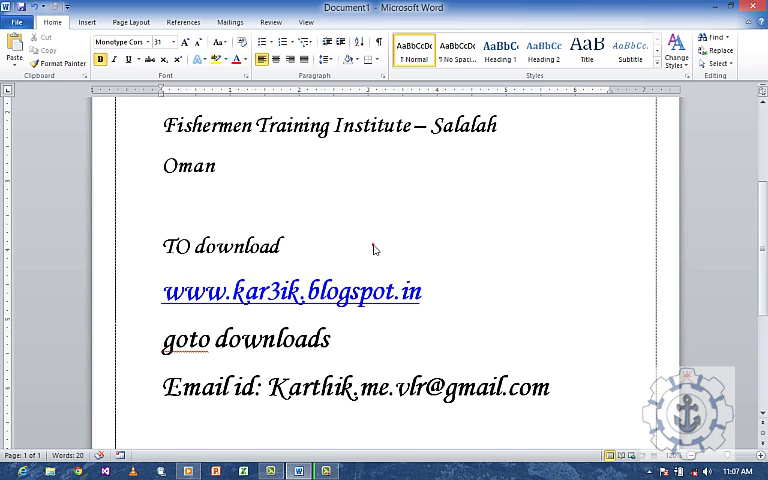
pyautogui.scroll(3)
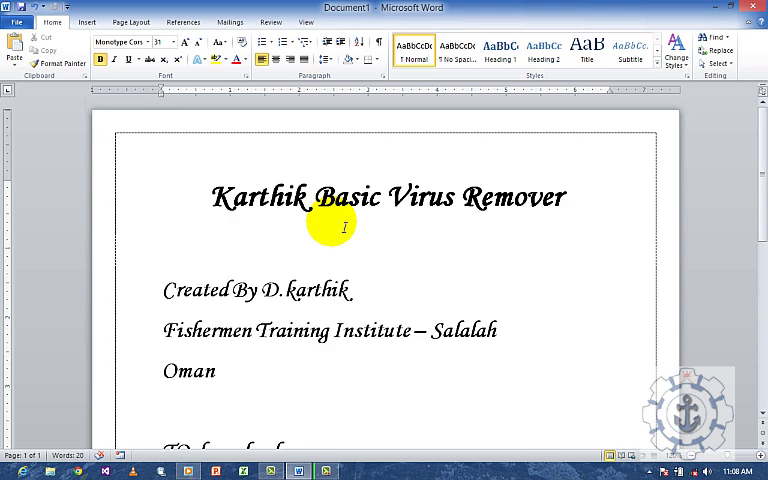
pyautogui.scroll(-3)
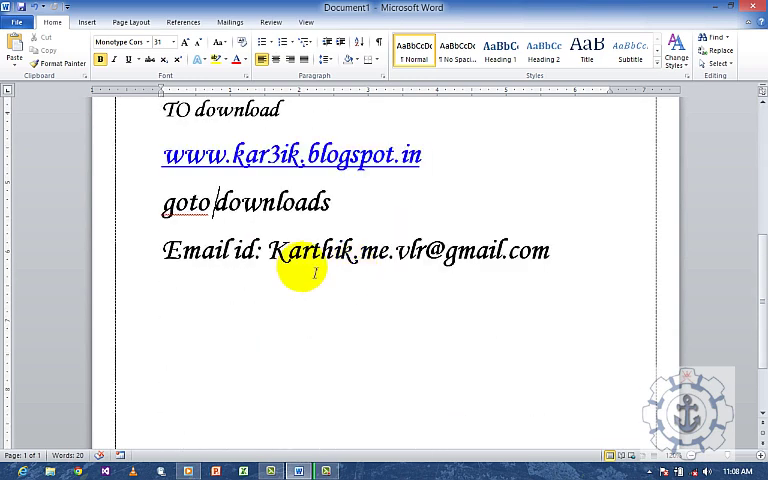